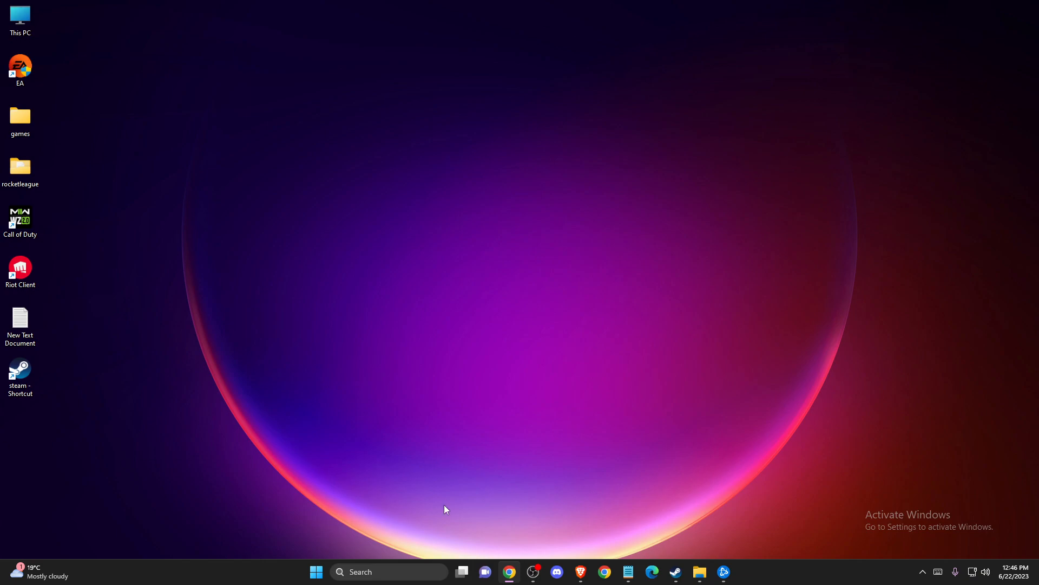
mouse_move(413, 436)
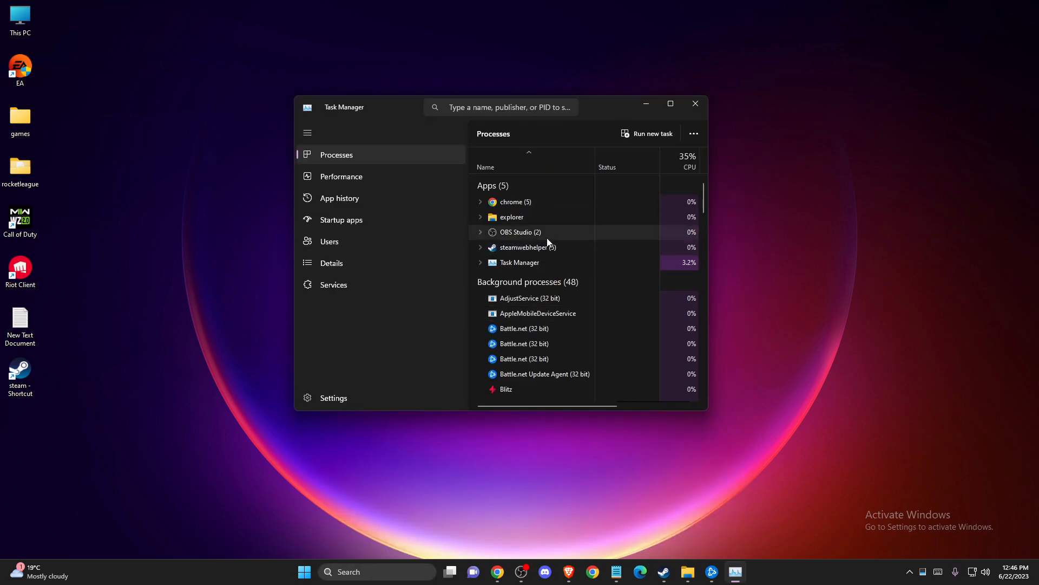
Step: Search 'check for updates' and review the Windows Update status, then close Settings
scroll(down, 3)
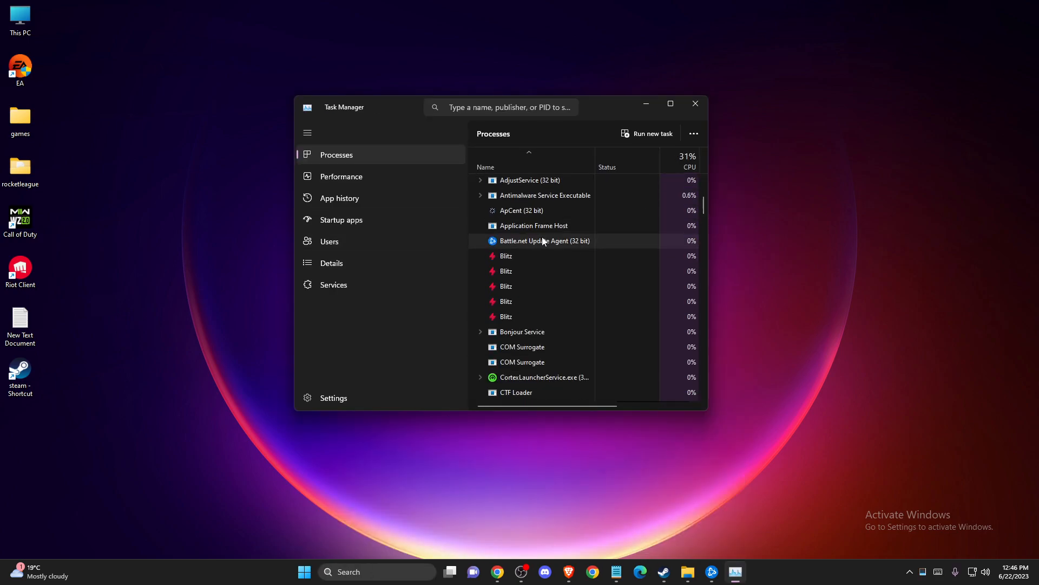
right_click(538, 245)
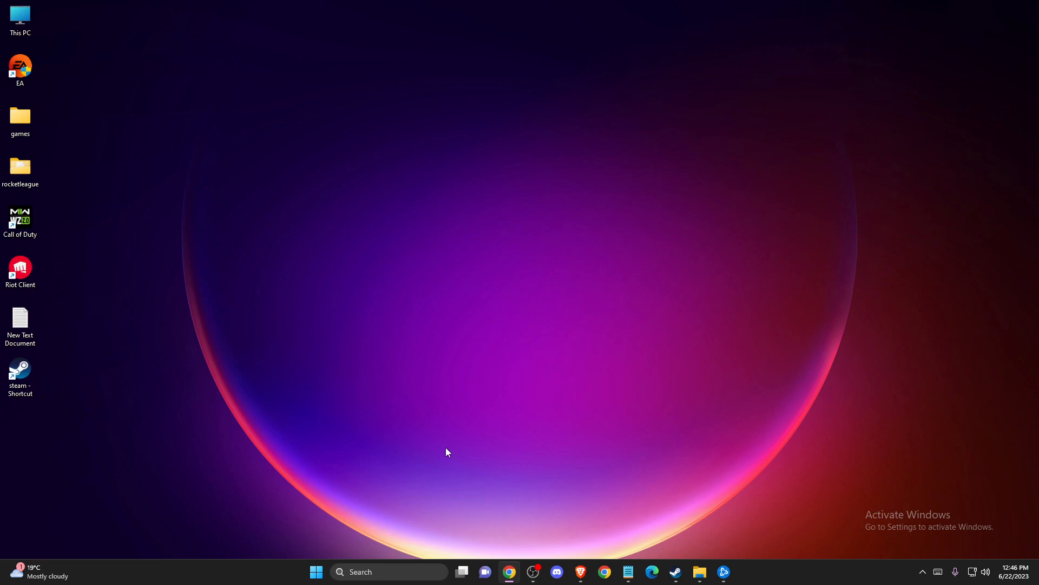
mouse_move(447, 449)
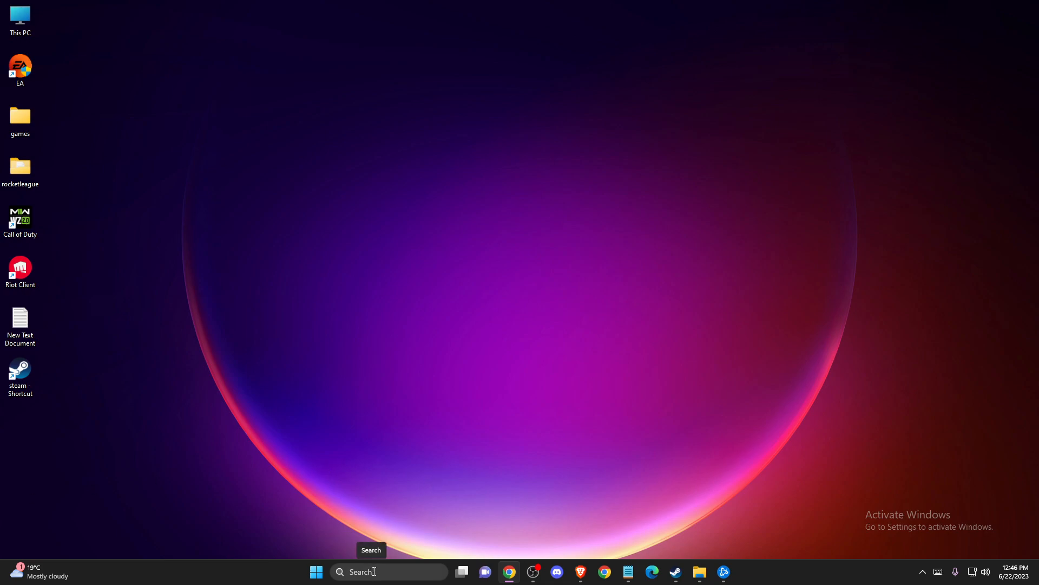
text(CHECK for updates)
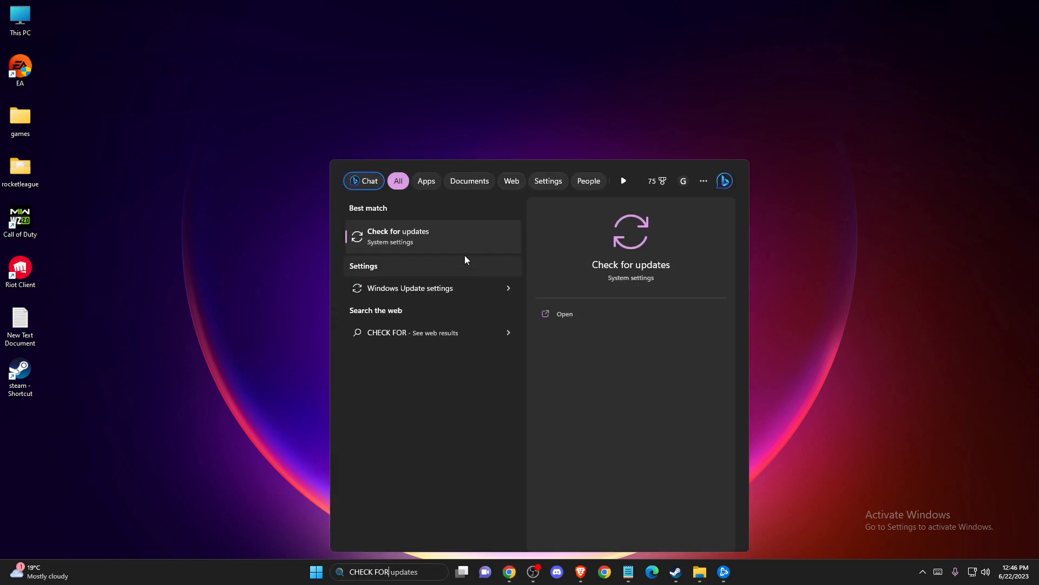
click(398, 236)
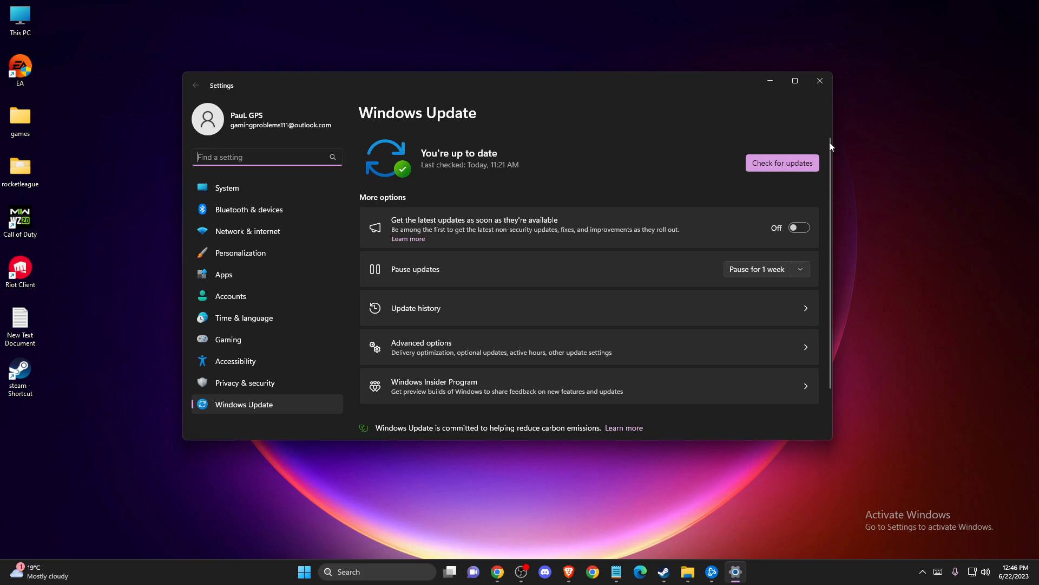
click(819, 80)
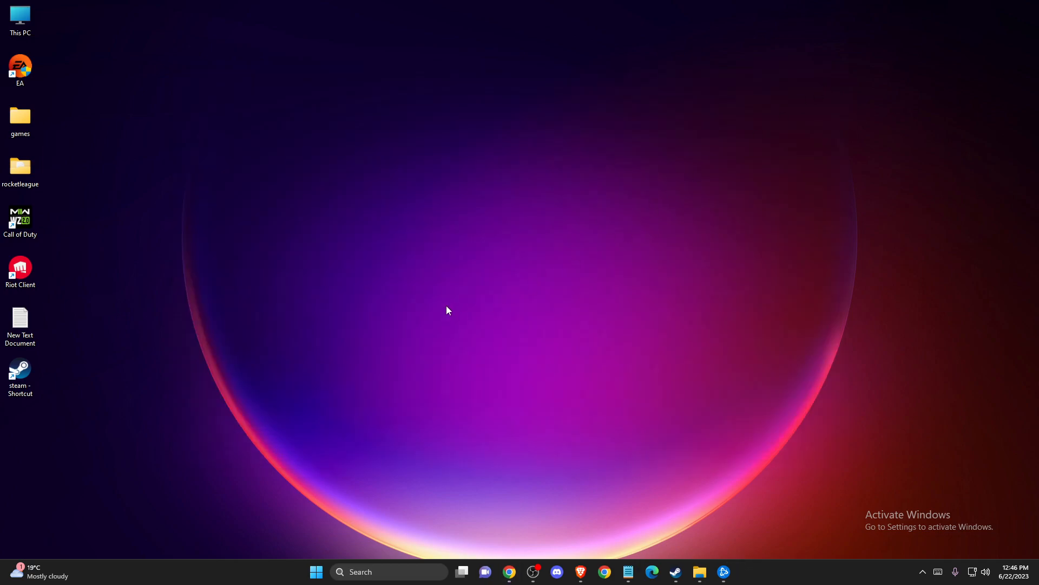
mouse_move(190, 378)
text(DEV)
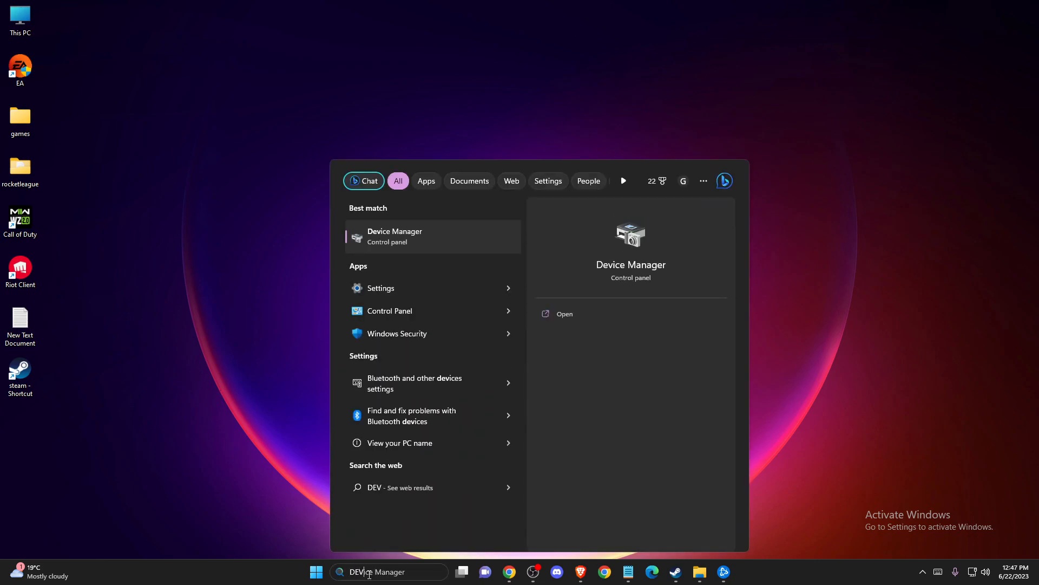
Step: Inspect the graphics card entry in Device Manager, then close it
click(395, 236)
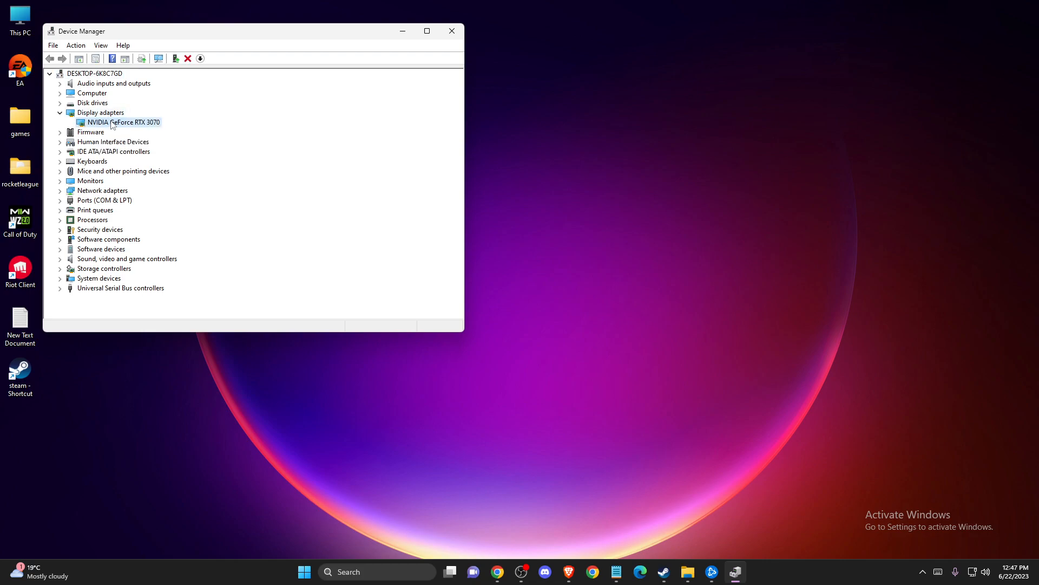
right_click(121, 122)
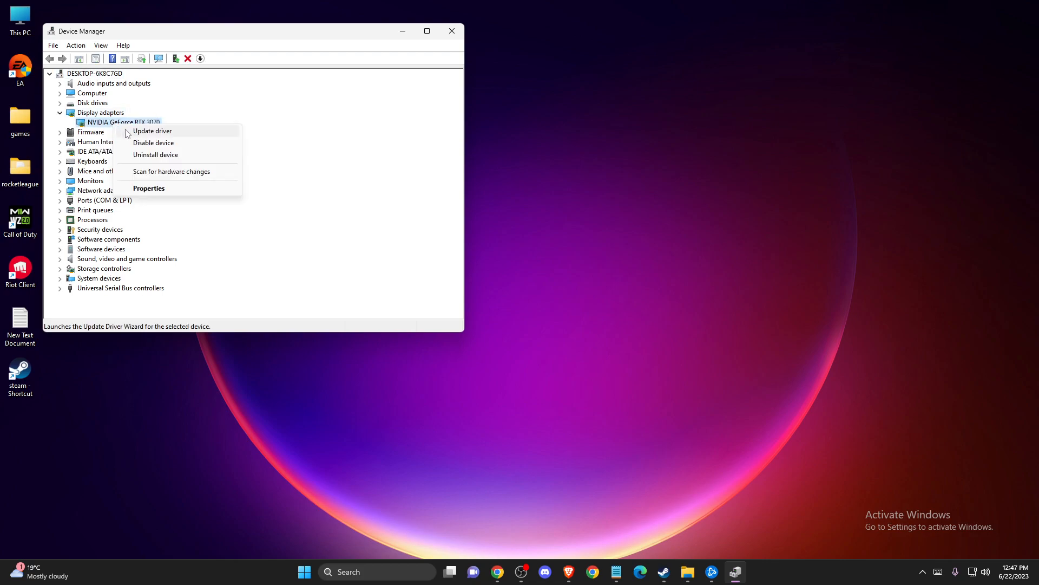
click(152, 131)
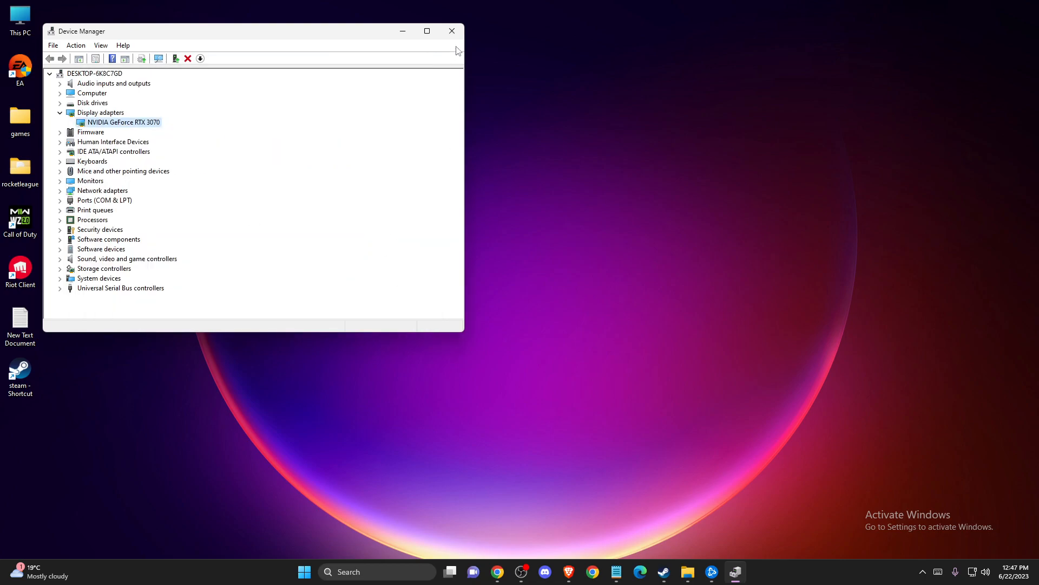
click(452, 31)
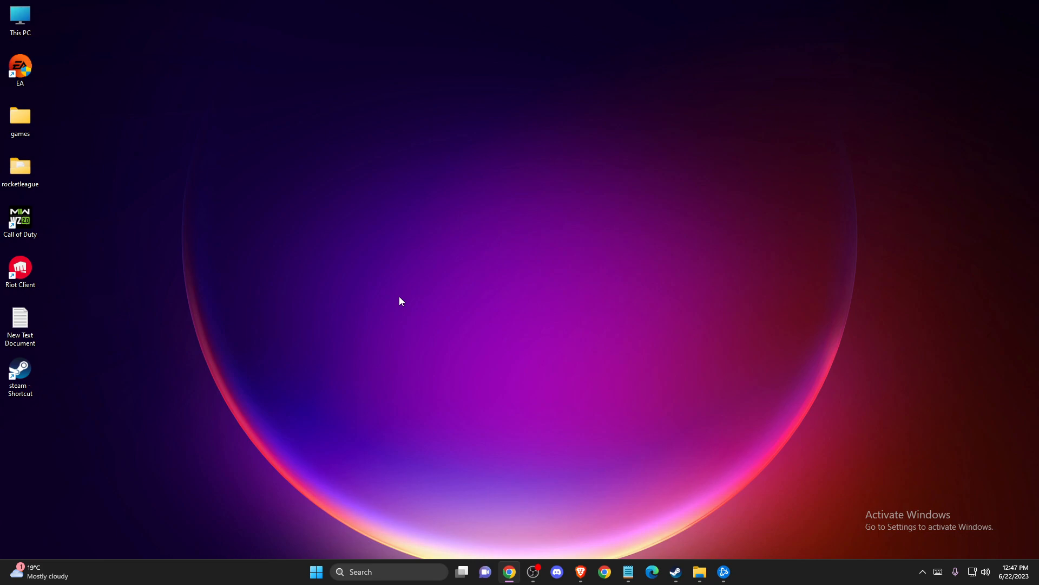
mouse_move(333, 402)
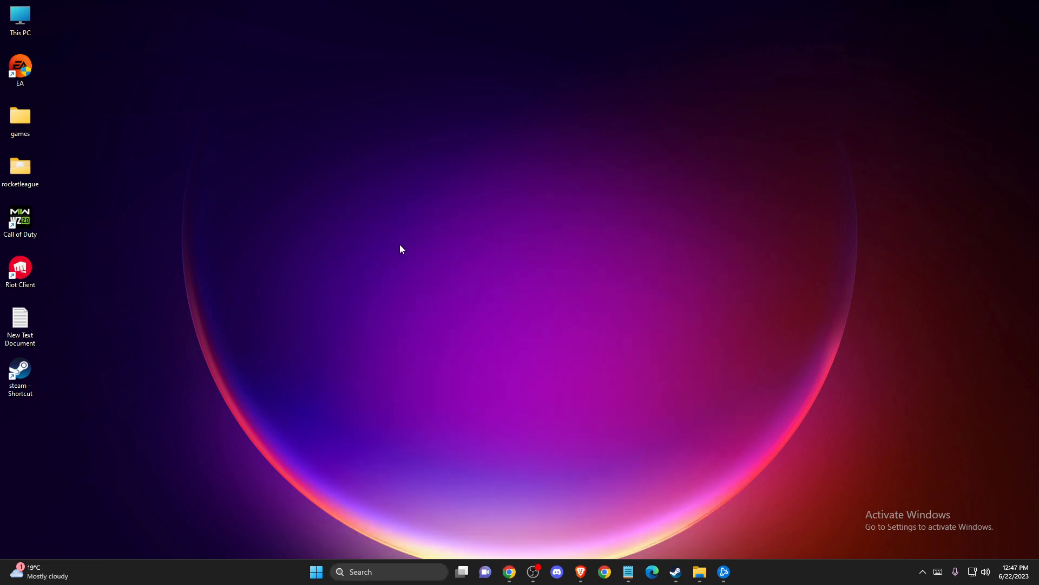
Step: In GeForce Experience, confirm Game Ready Driver 536.23 is the latest installed
click(735, 572)
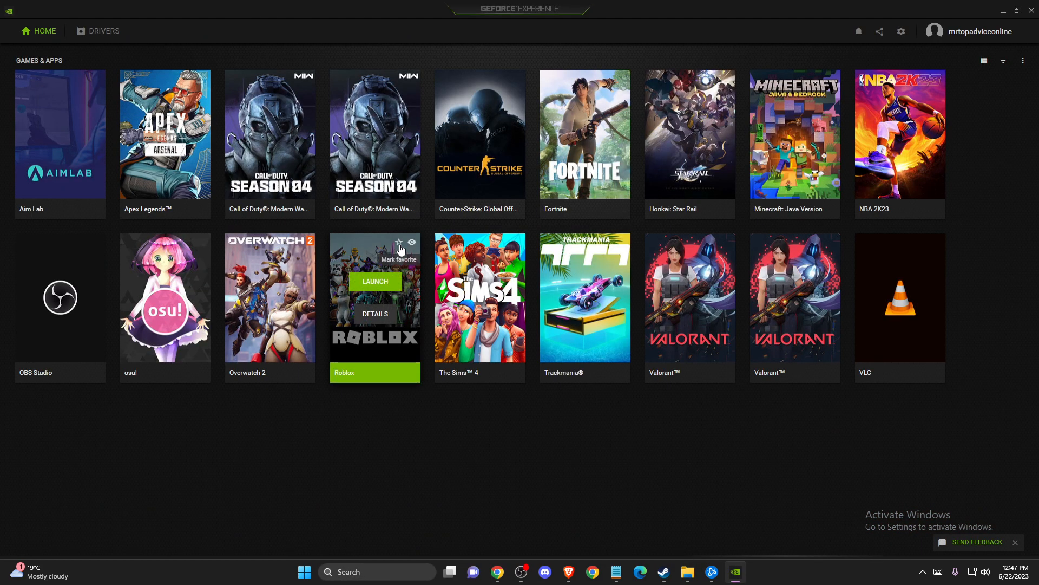
mouse_move(440, 305)
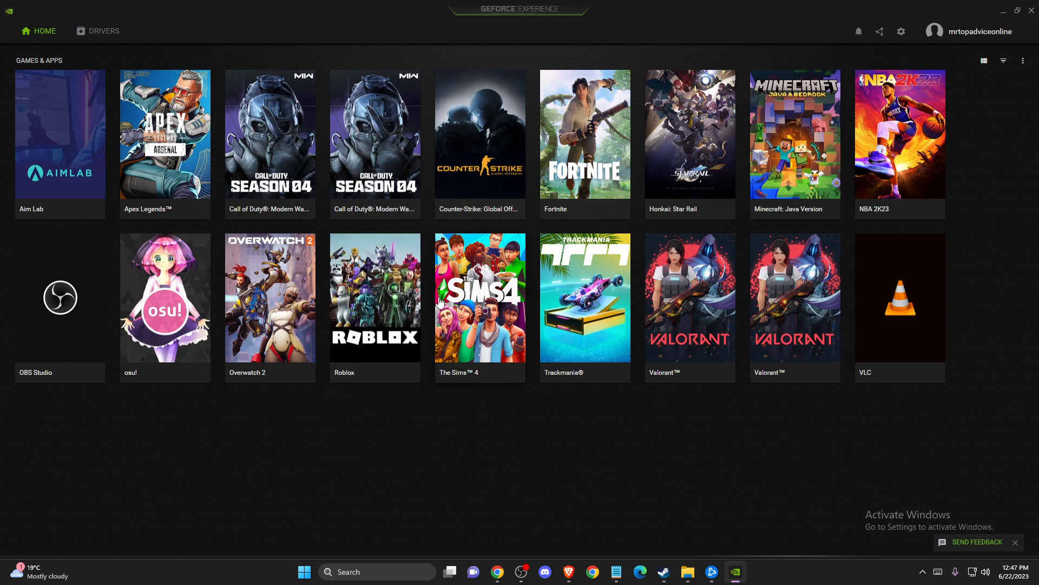
click(103, 30)
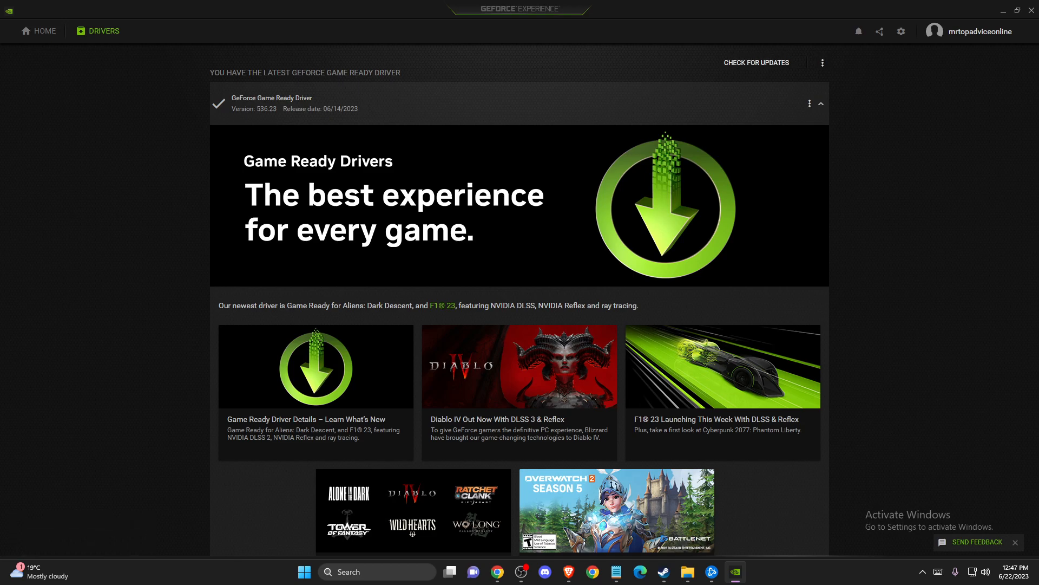
click(756, 62)
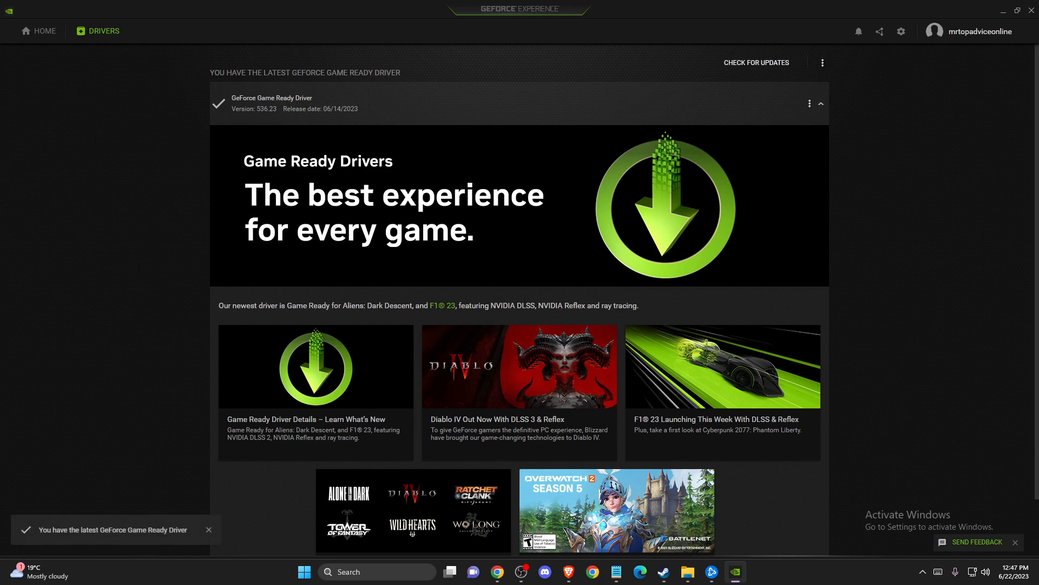
click(208, 529)
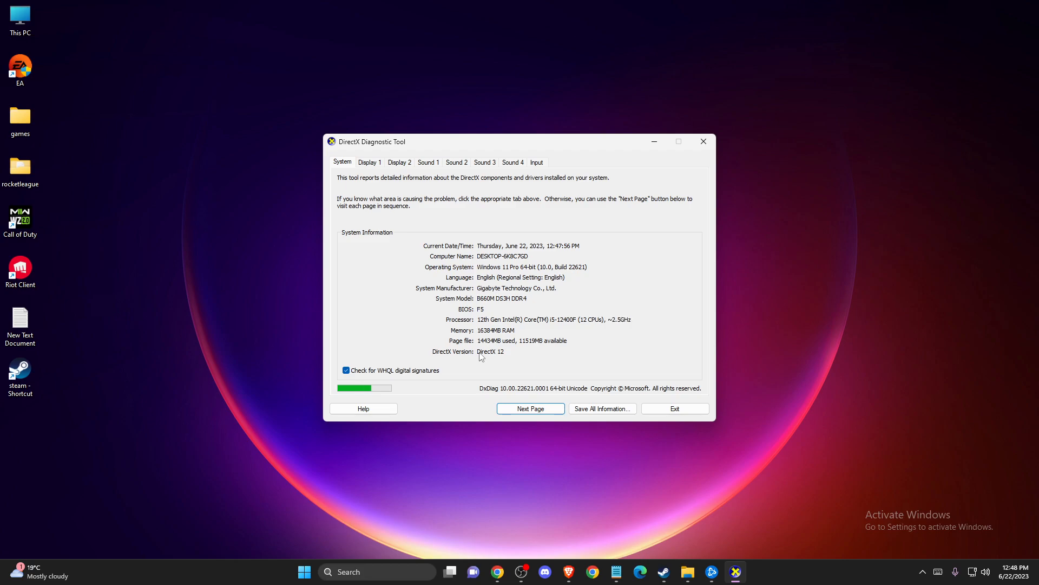
mouse_move(438, 354)
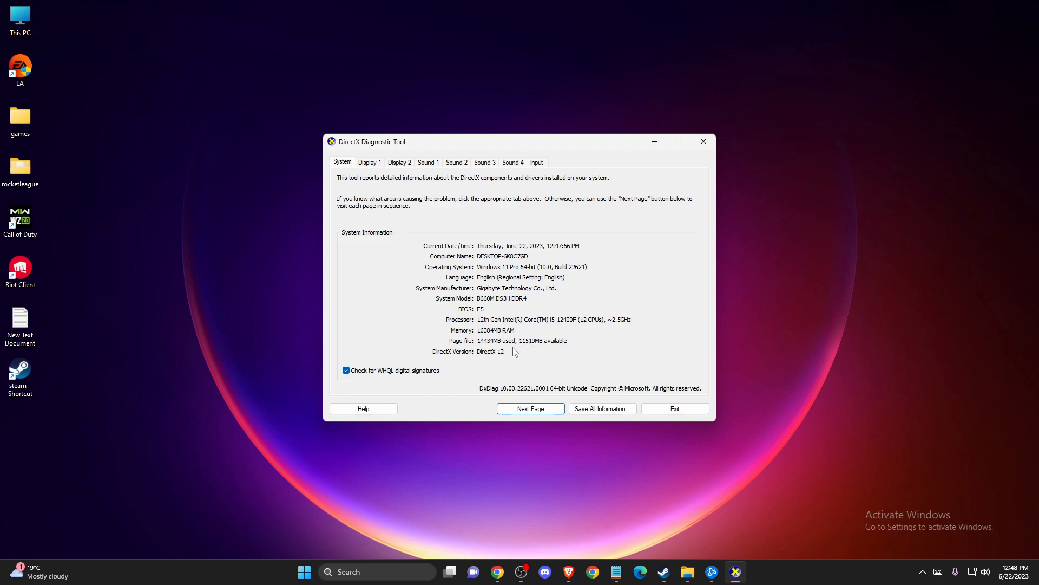
mouse_move(476, 355)
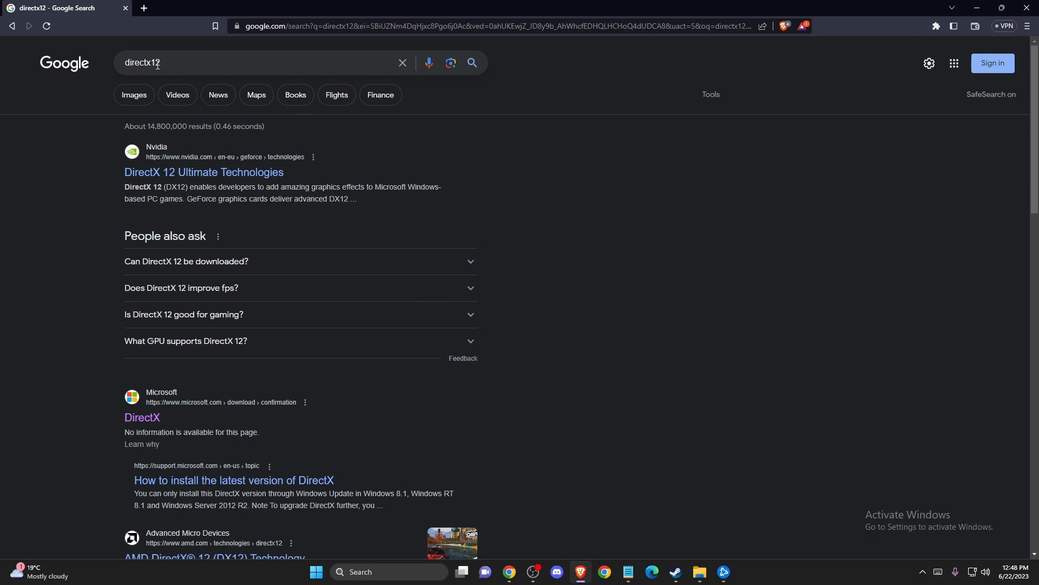
Step: Open Microsoft's DirectX End-User Runtime download page and cancel saving dxwebsetup
scroll(down, 3)
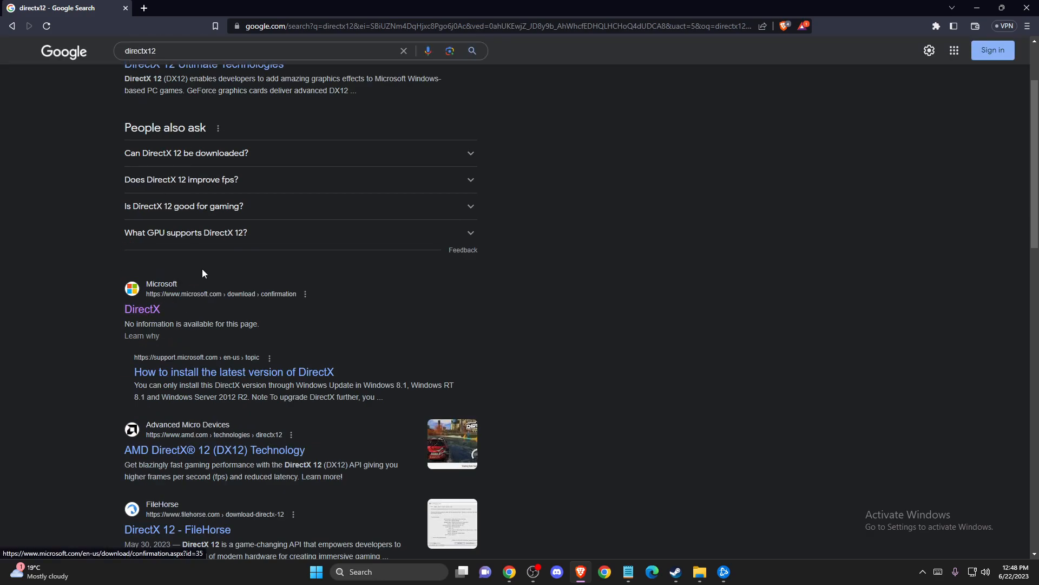
click(142, 309)
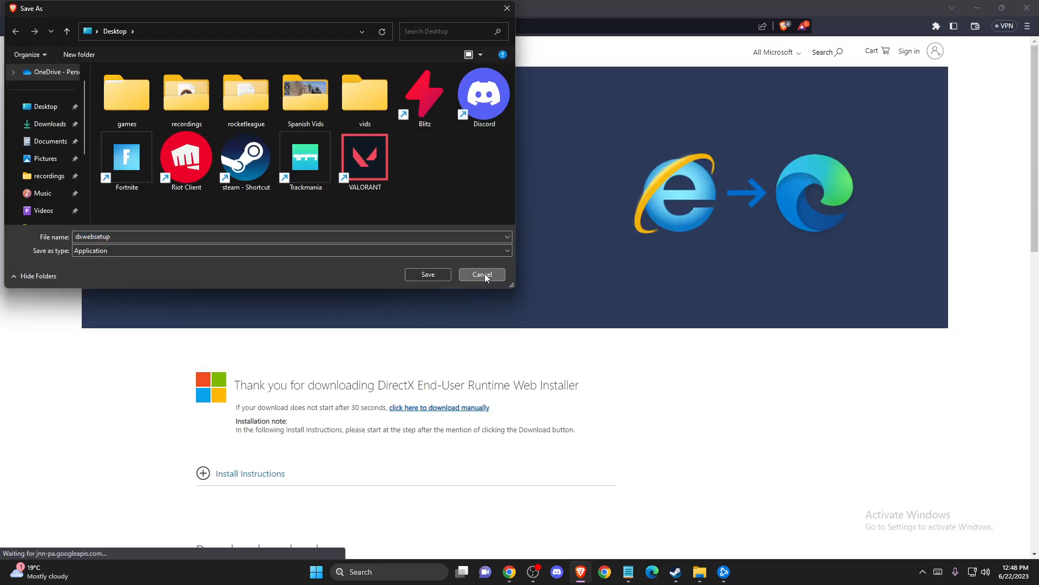
click(482, 275)
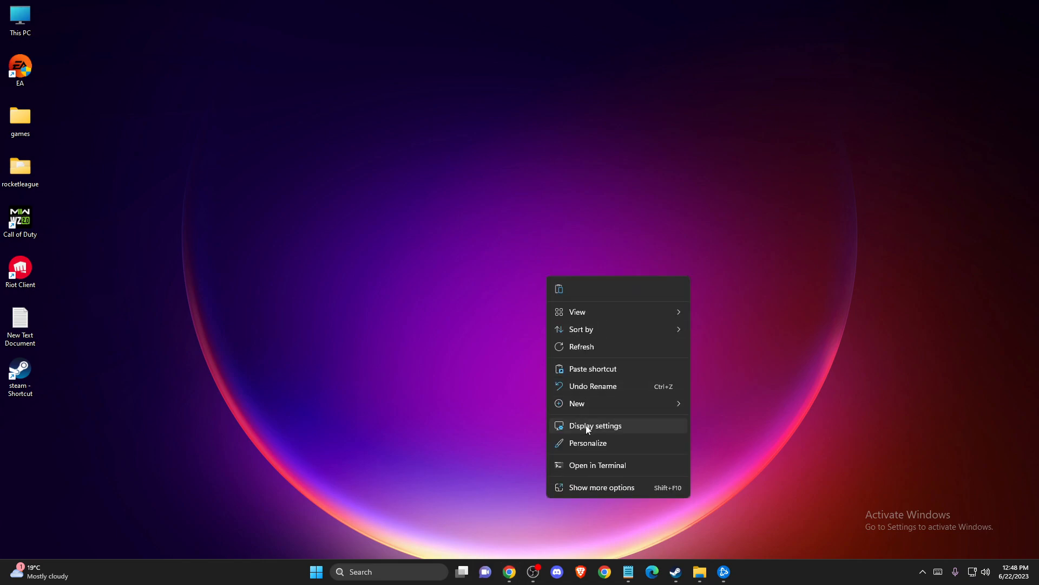
Step: Check the display scale dropdown, keep 100% (Recommended), and close Settings
click(595, 425)
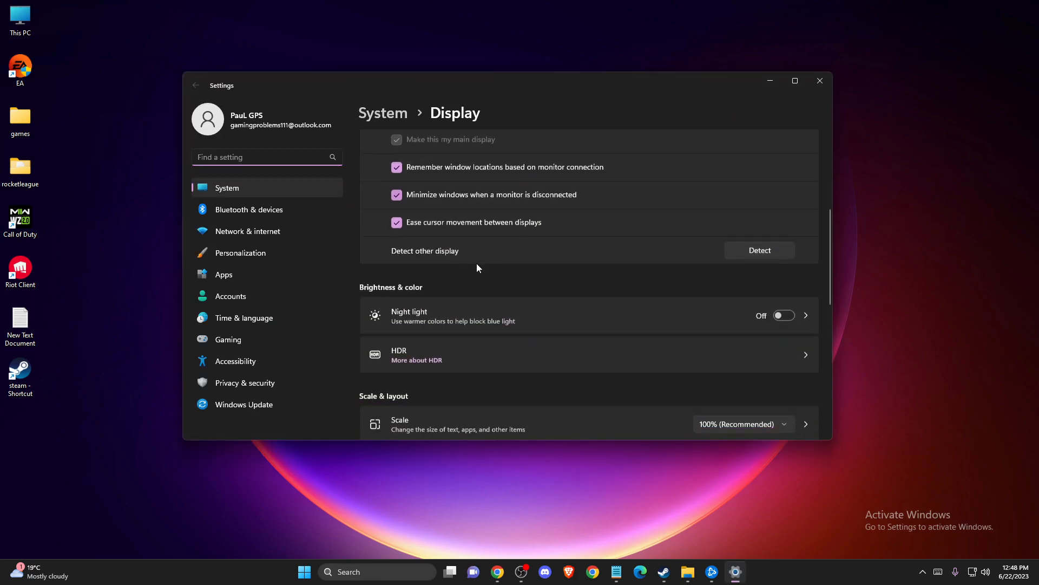
scroll(down, 3)
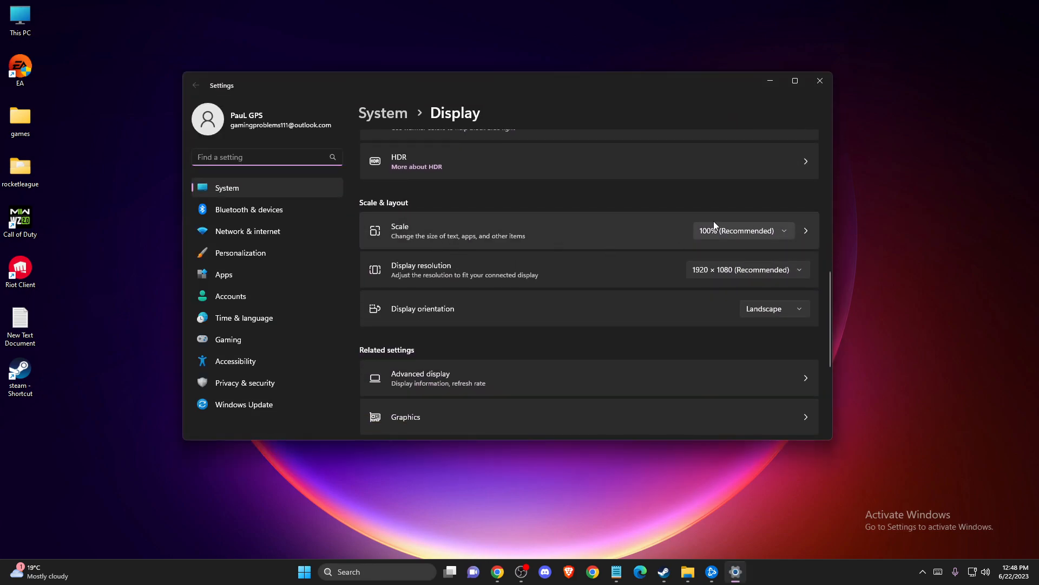
click(742, 230)
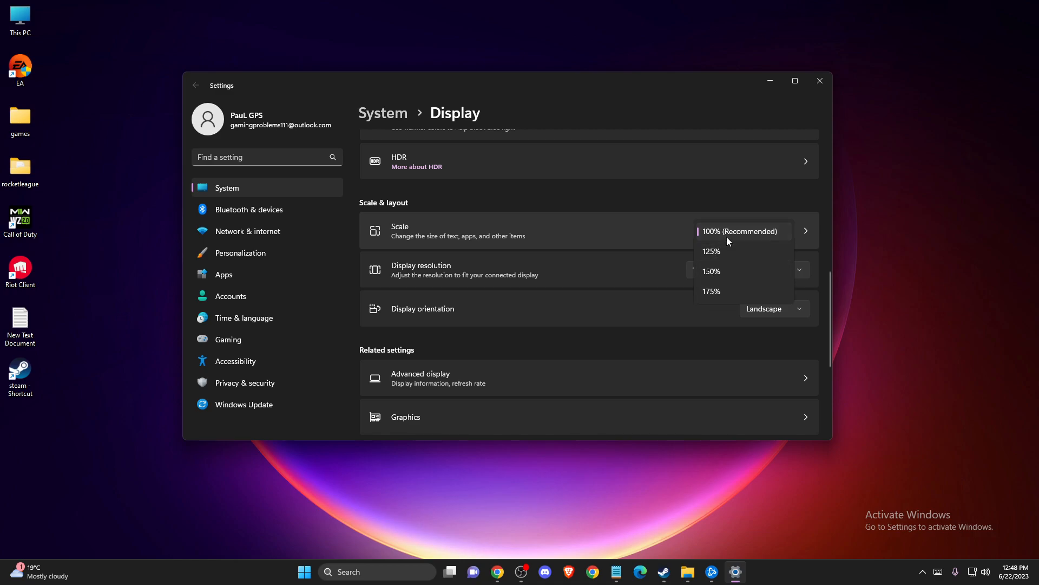
mouse_move(711, 237)
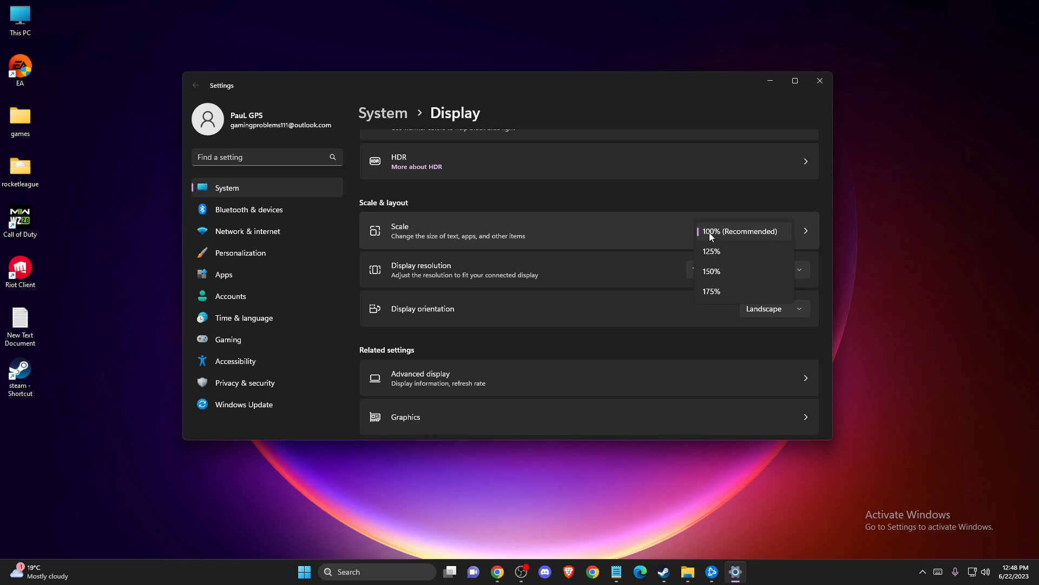
mouse_move(733, 236)
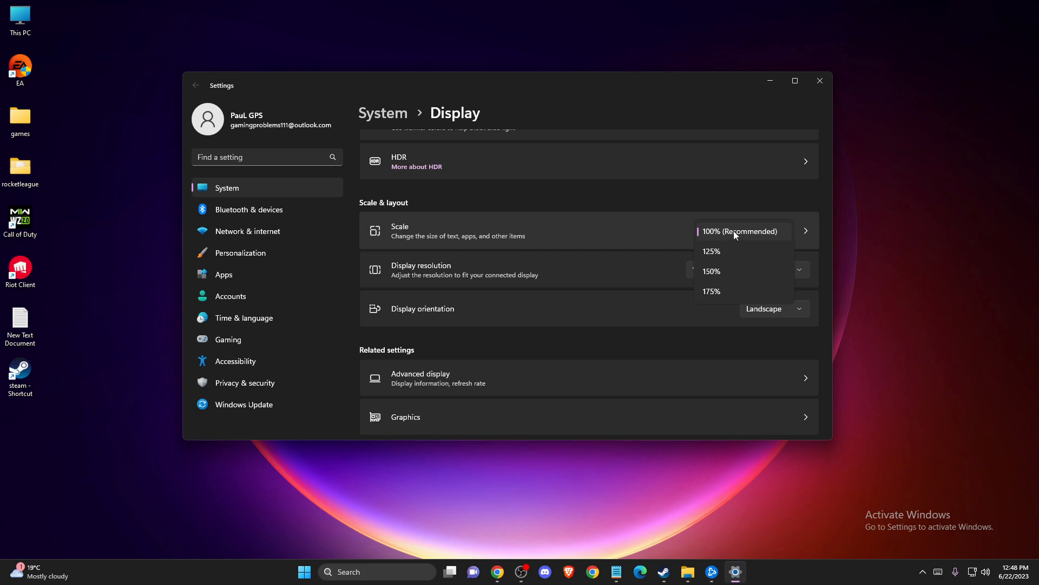
mouse_move(821, 98)
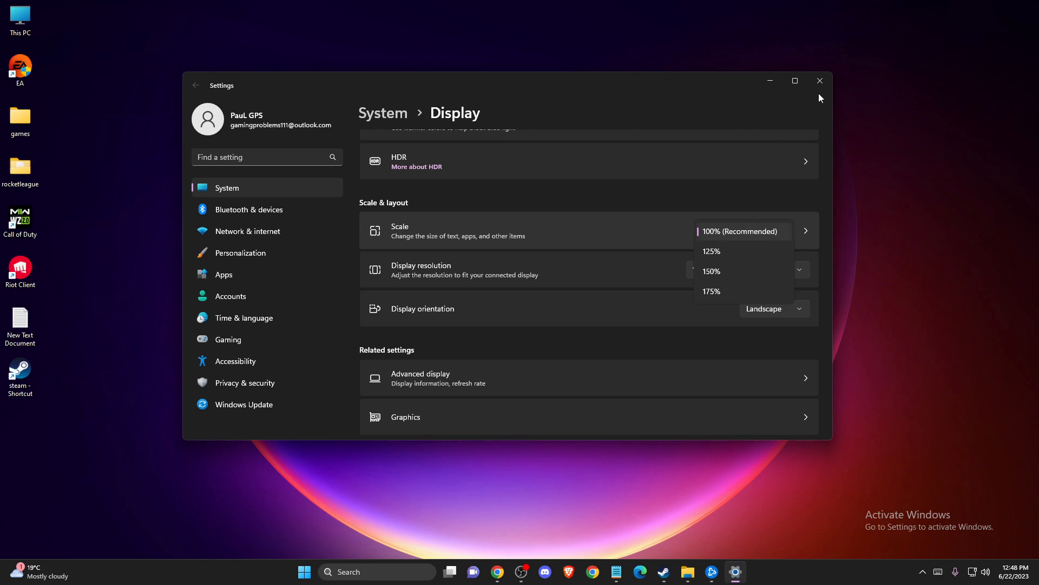
click(819, 80)
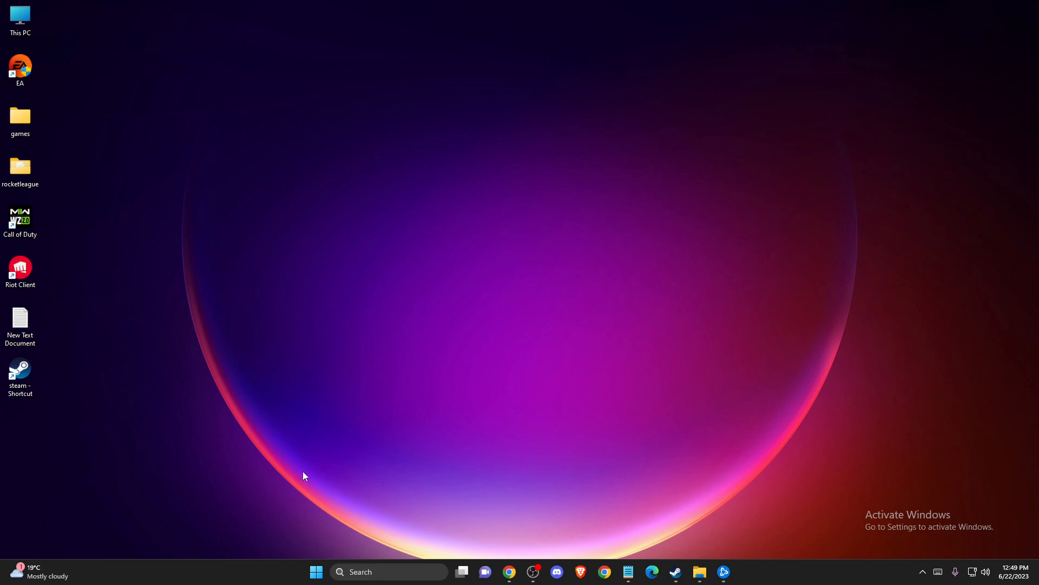
mouse_move(502, 508)
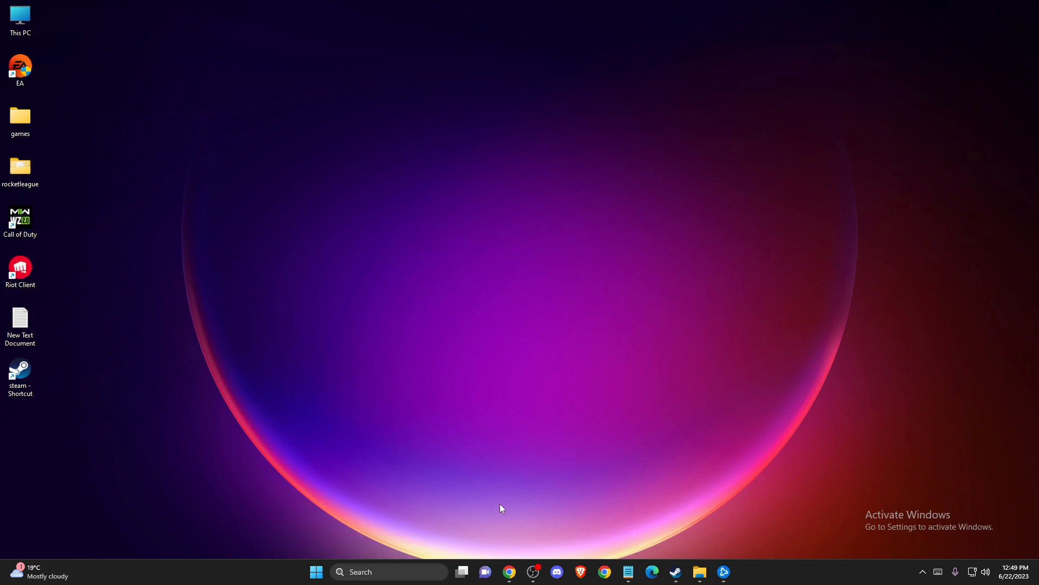
mouse_move(558, 472)
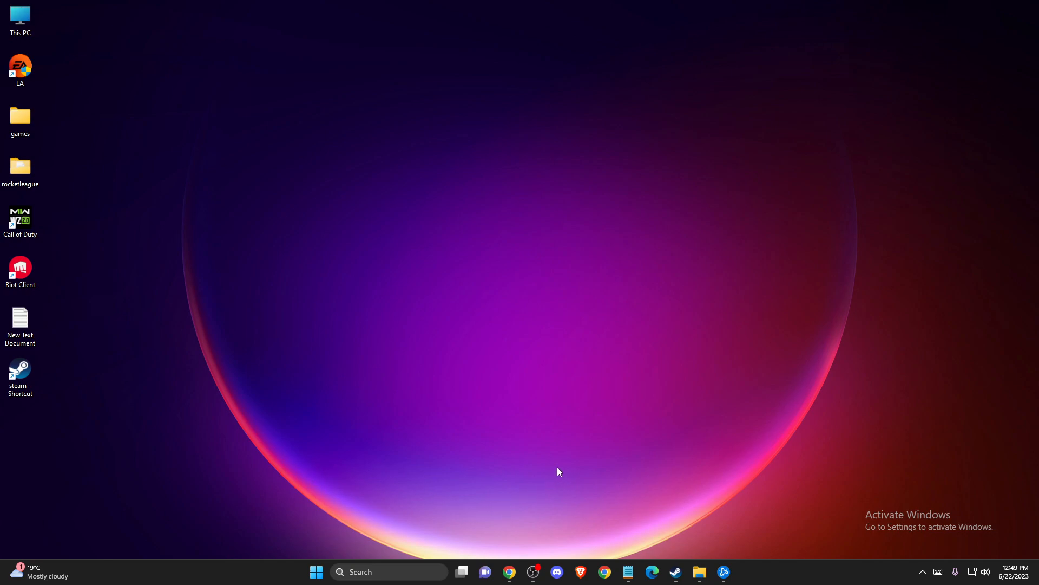